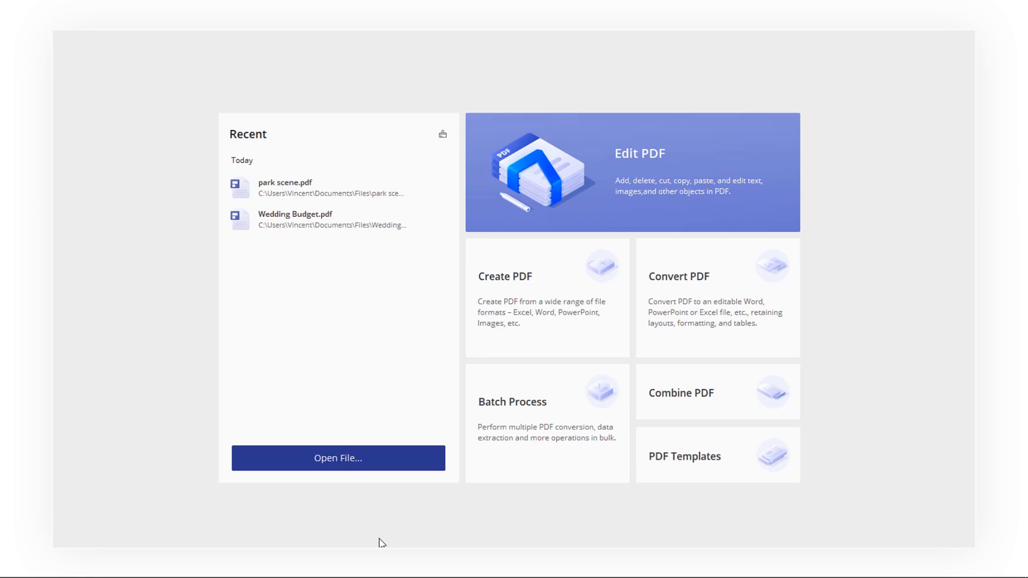
# - Open park scene.pdf from the Recent documents list
pyautogui.click(338, 458)
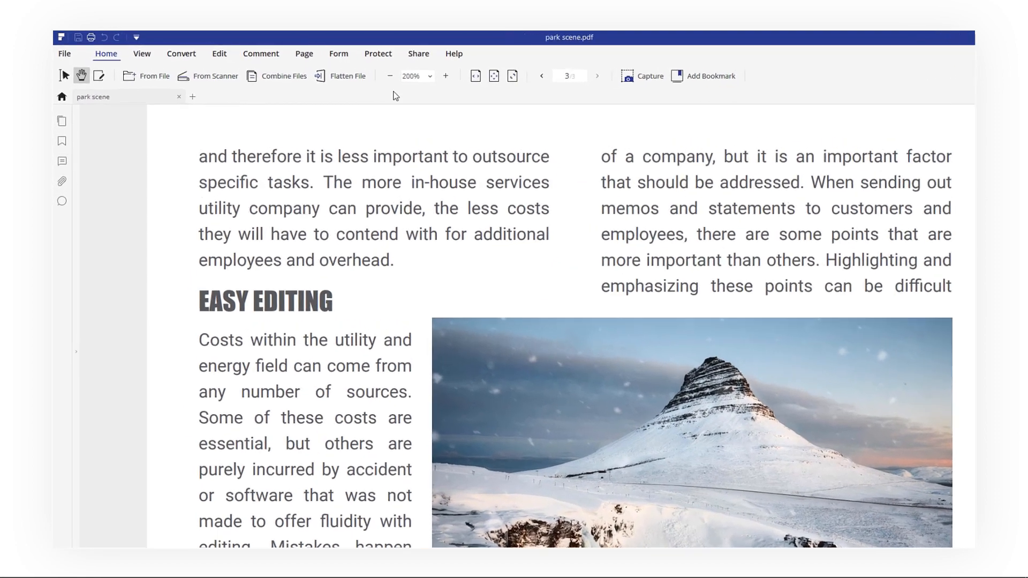
# - Mark the line 'Costs within the utility and' for redaction from the Protect tab
pyautogui.click(377, 53)
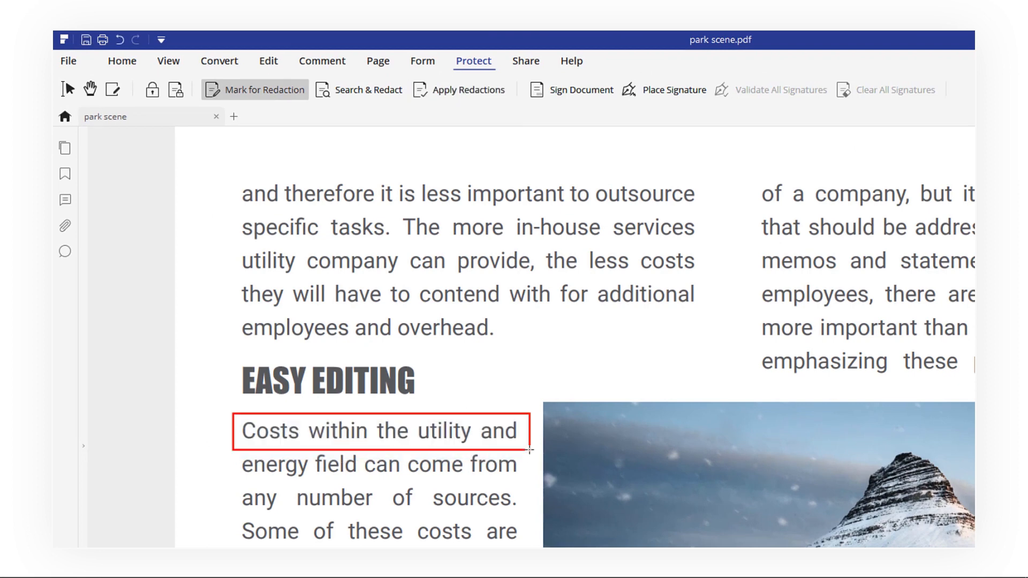
pyautogui.moveTo(499, 119)
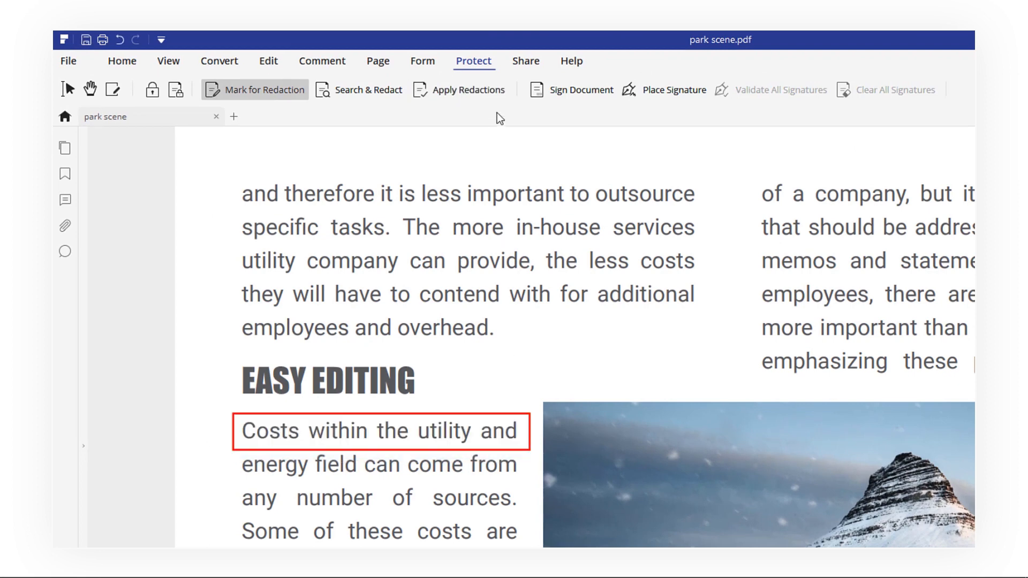
pyautogui.click(467, 90)
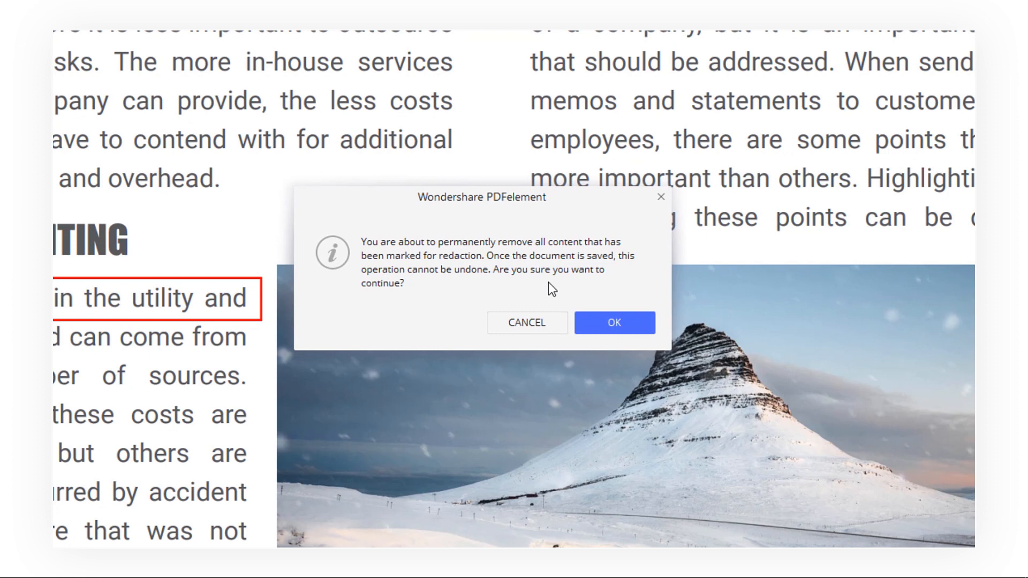
pyautogui.moveTo(614, 323)
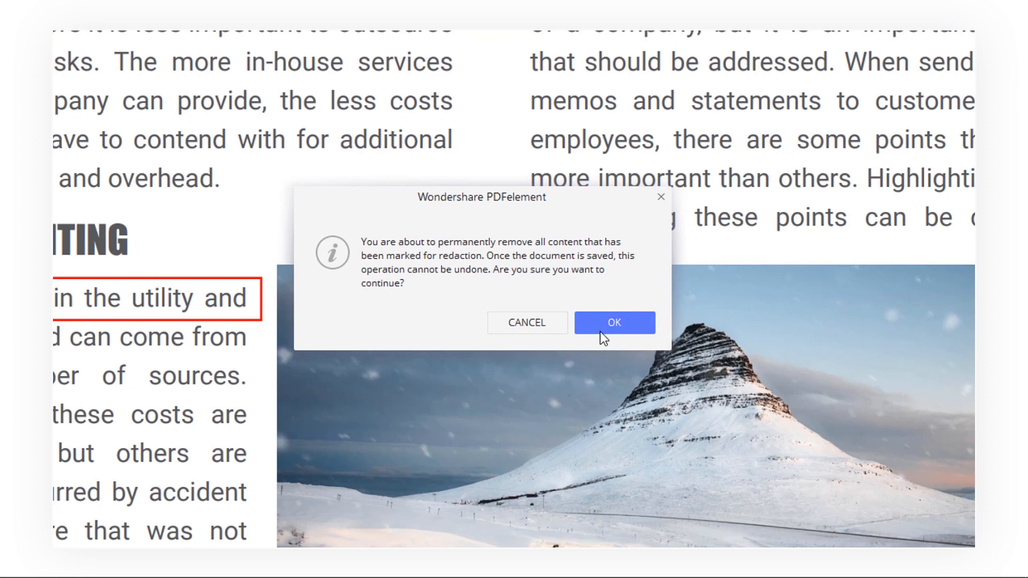
# - Confirm permanent removal so the marked line becomes a black bar
pyautogui.click(614, 322)
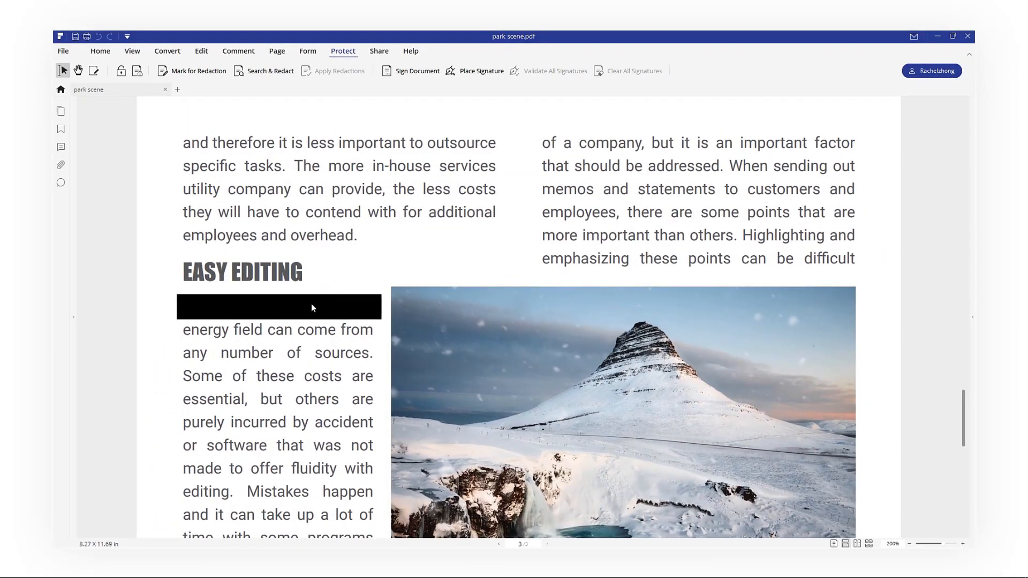
pyautogui.moveTo(322, 318)
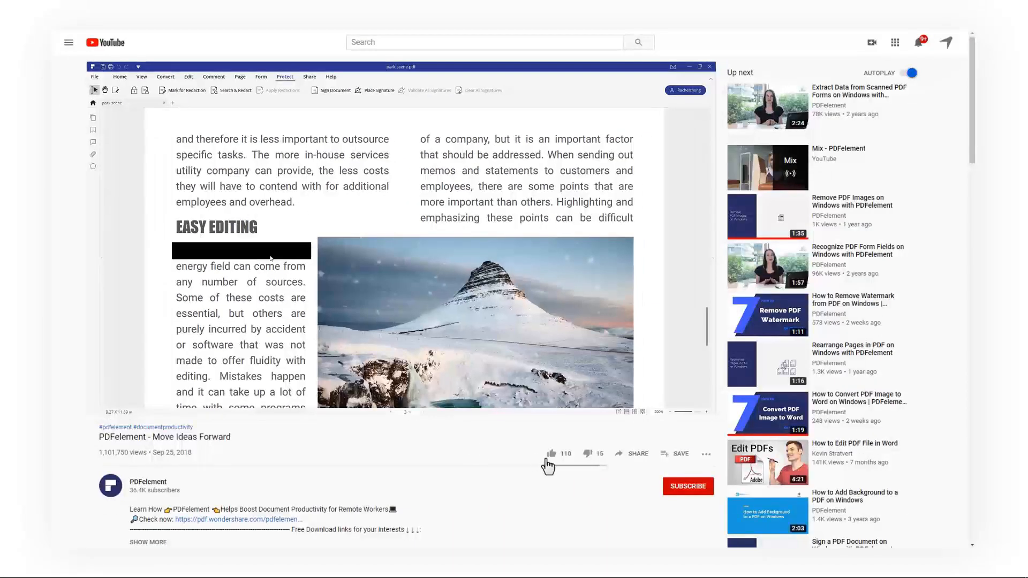
# - Like the 'PDFelement - Move Ideas Forward' video and scroll down the page
pyautogui.click(551, 453)
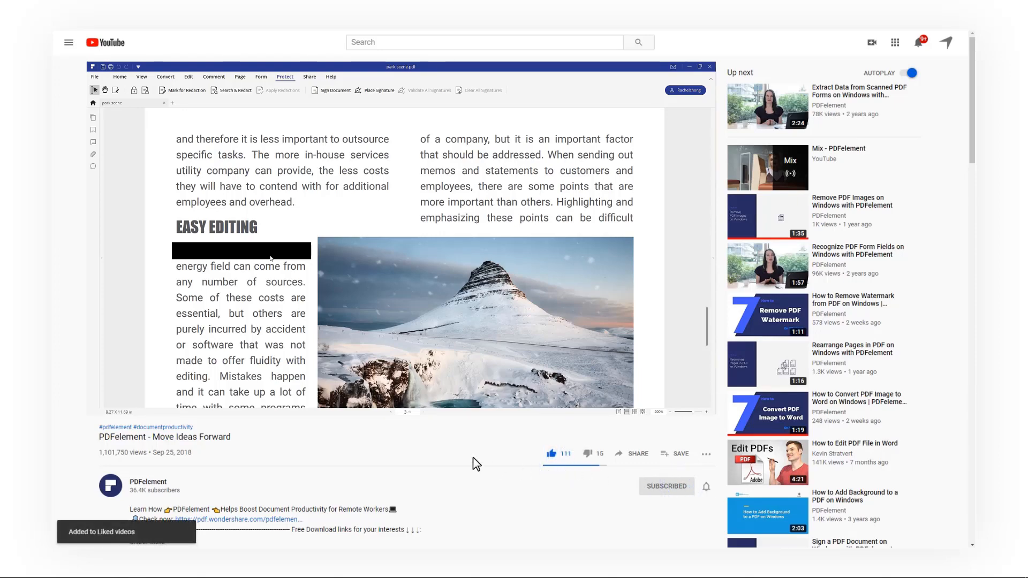
pyautogui.scroll(-3)
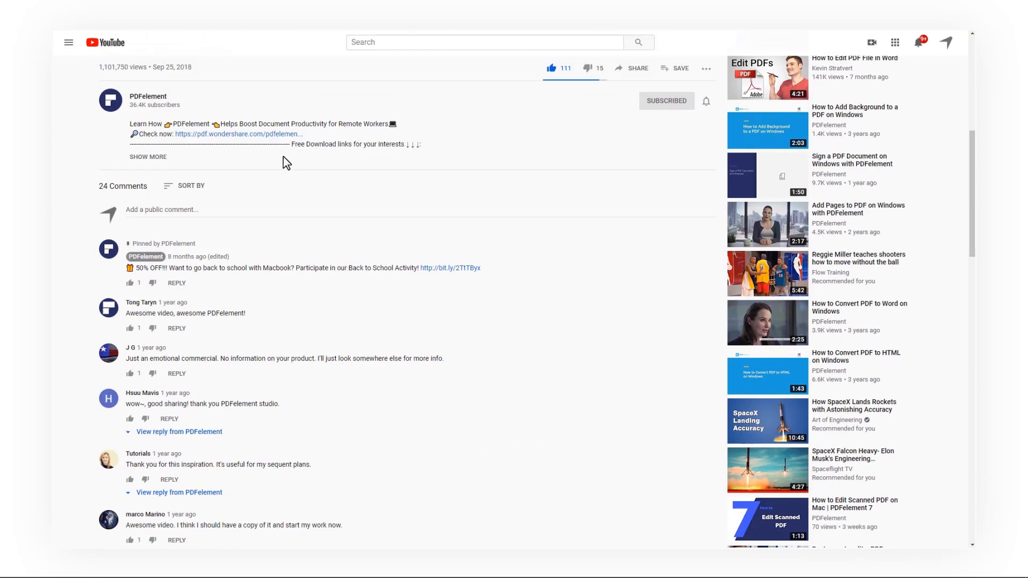
pyautogui.moveTo(112, 105)
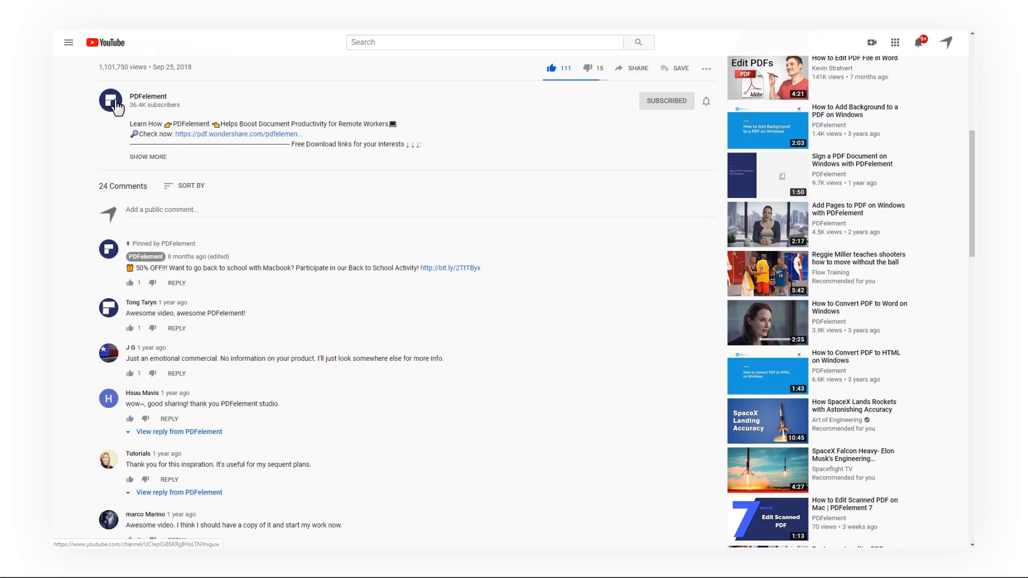